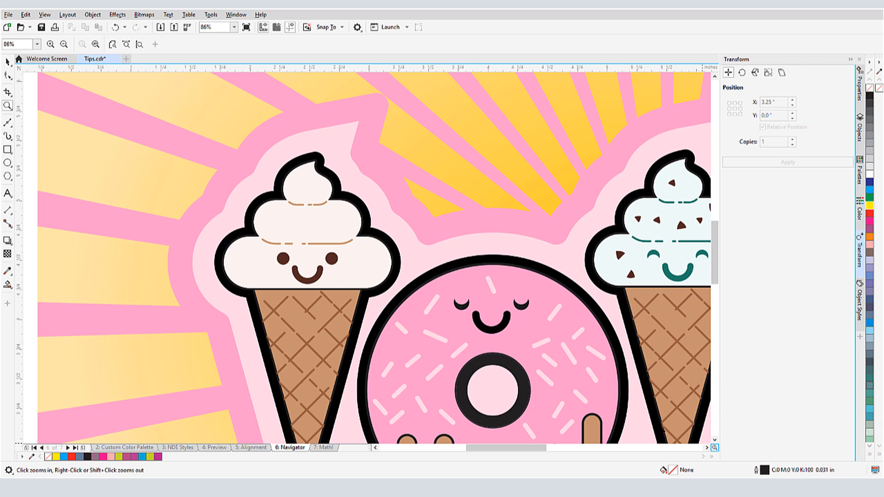
pyautogui.moveTo(648, 395)
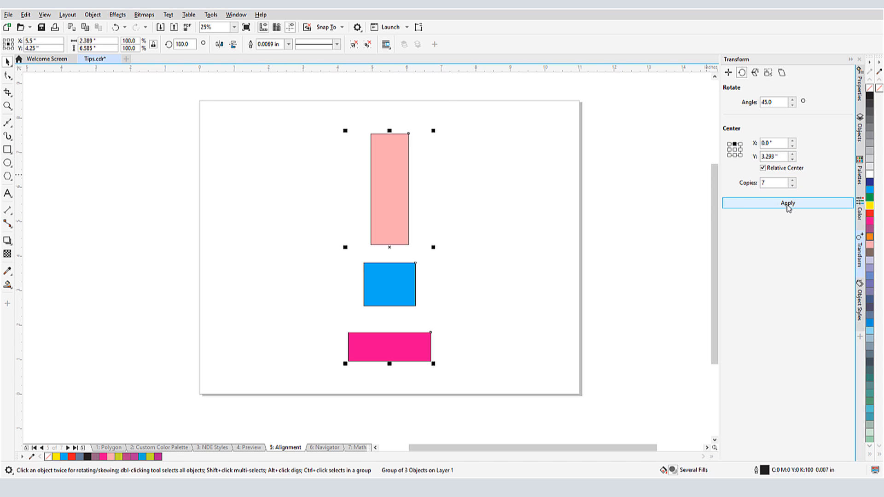
# Apply the 45° rotation with 7 copies to the rectangle group.
pyautogui.click(787, 202)
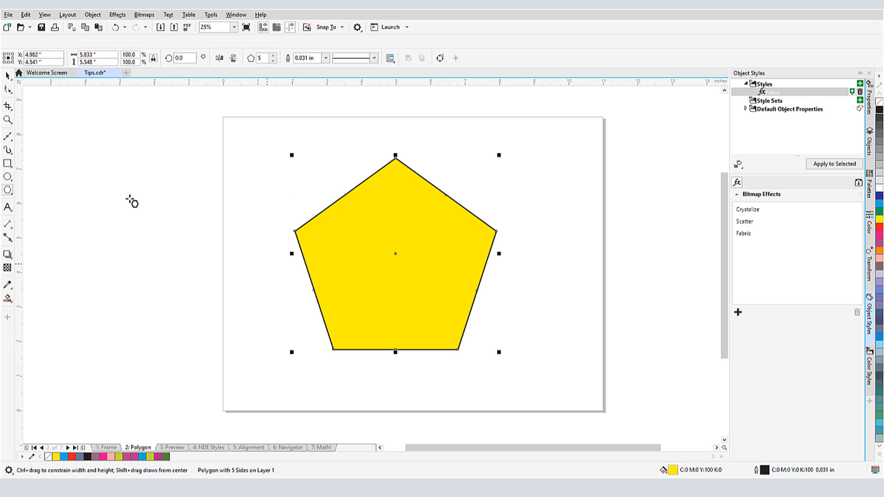
pyautogui.moveTo(46, 155)
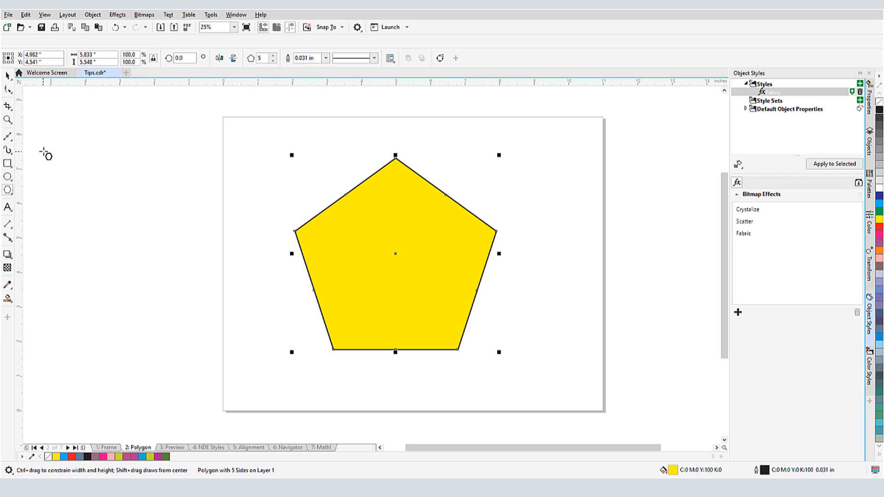
# Drag the pentagon's nodes with the Shape tool into a star, then spiky and looping patterns.
pyautogui.click(9, 89)
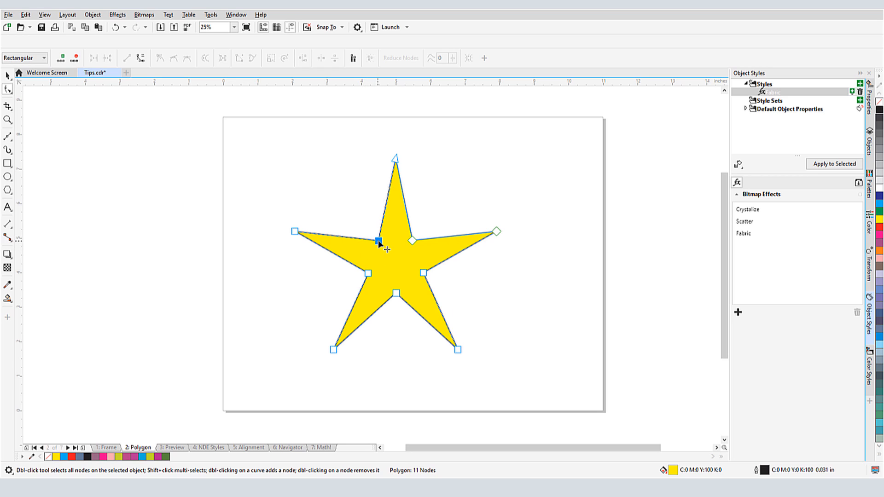
pyautogui.moveTo(378, 241); pyautogui.dragTo(309, 201)
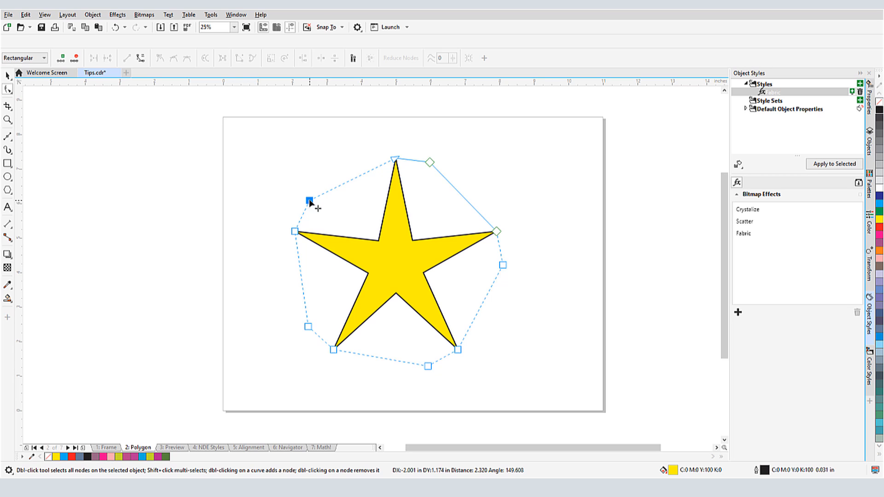
pyautogui.moveTo(310, 202); pyautogui.dragTo(385, 265)
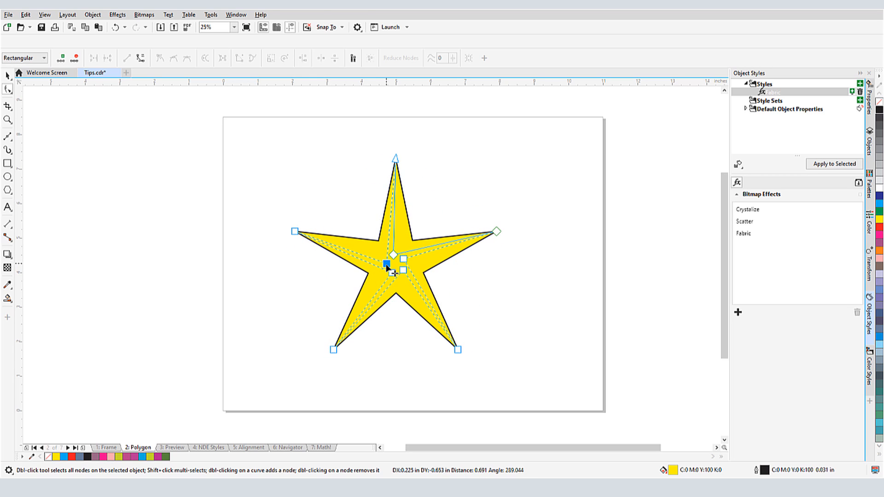
pyautogui.moveTo(384, 265); pyautogui.dragTo(369, 354)
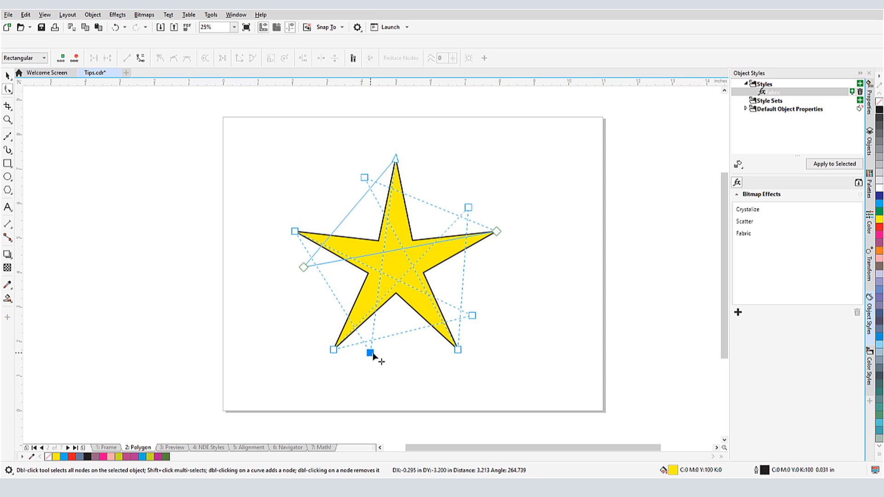
pyautogui.moveTo(369, 355); pyautogui.dragTo(383, 363)
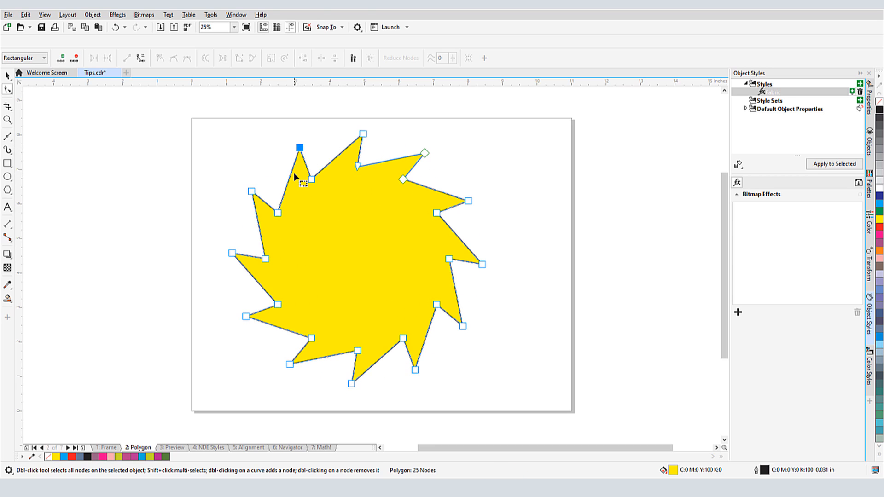
pyautogui.moveTo(298, 148); pyautogui.dragTo(273, 160)
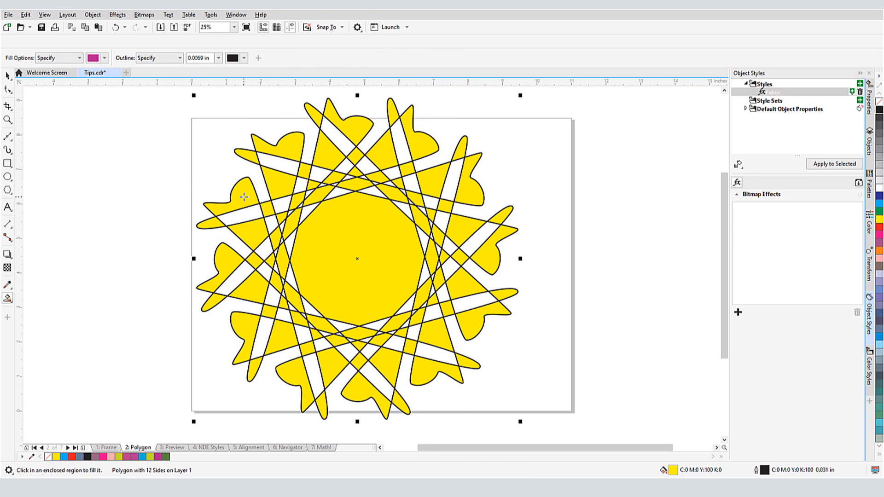
# Smart Fill an enclosed region of the looping shape.
pyautogui.click(467, 197)
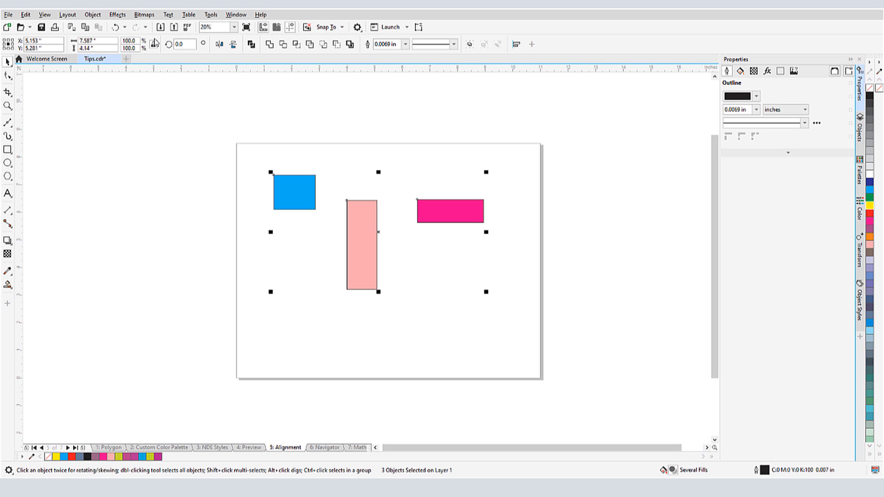
# Align the three selected rectangles along their left edges via Object > Align and Distribute.
pyautogui.click(92, 14)
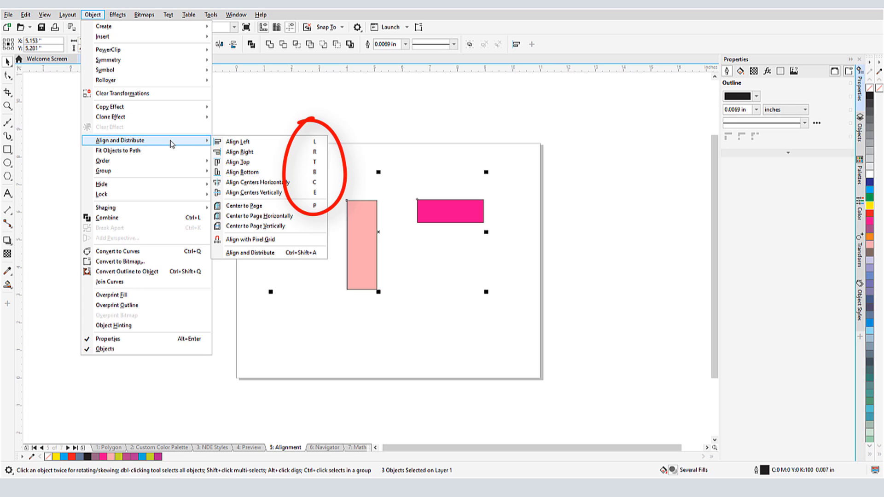
pyautogui.moveTo(260, 141)
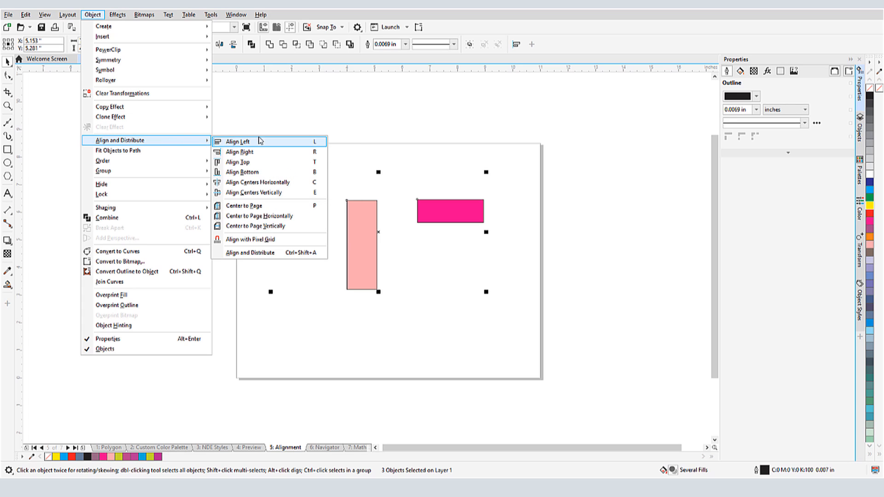
pyautogui.click(237, 142)
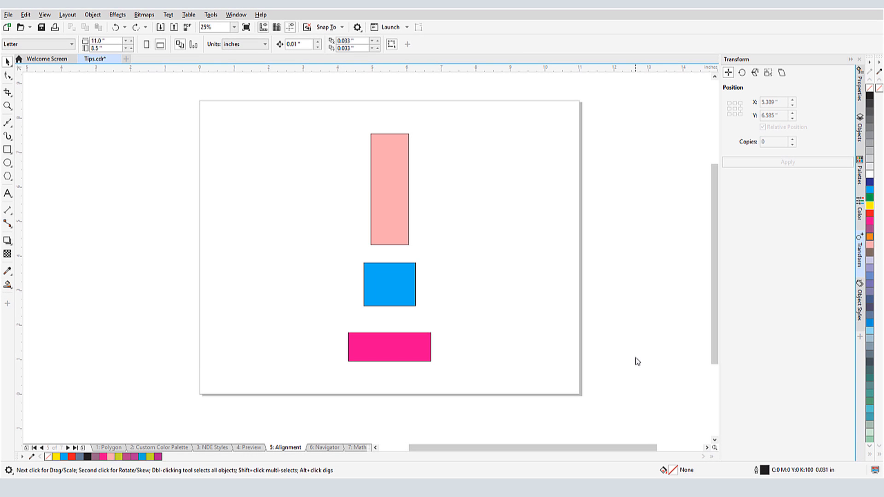
pyautogui.moveTo(469, 254)
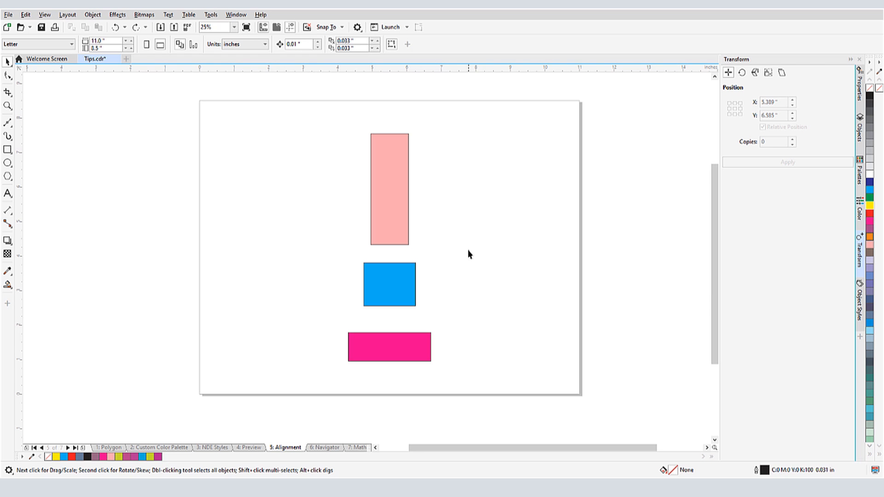
# Select the rectangle group and set a relative X 3.0 in offset with copies in Transform Position.
pyautogui.click(388, 191)
pyautogui.write('1')
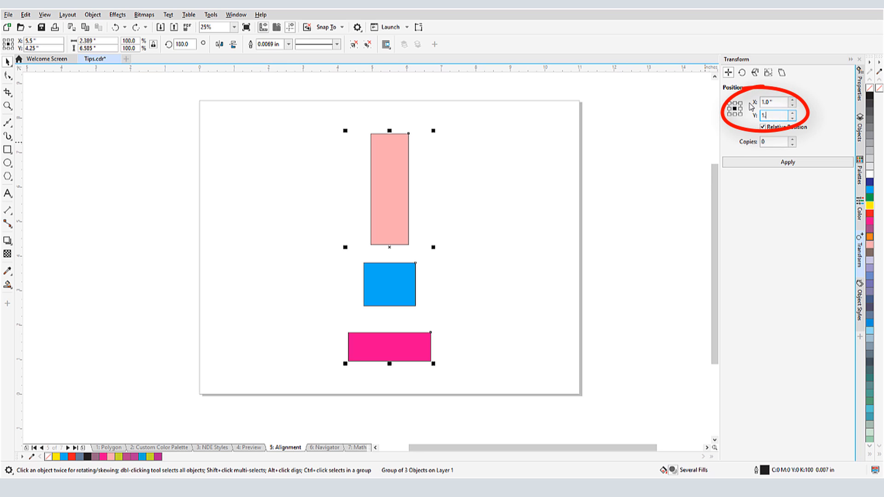
pyautogui.click(787, 162)
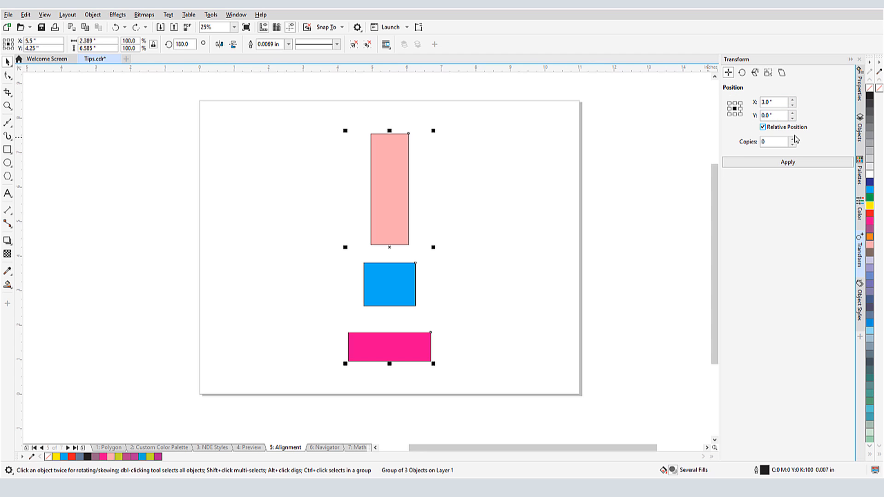
pyautogui.click(787, 162)
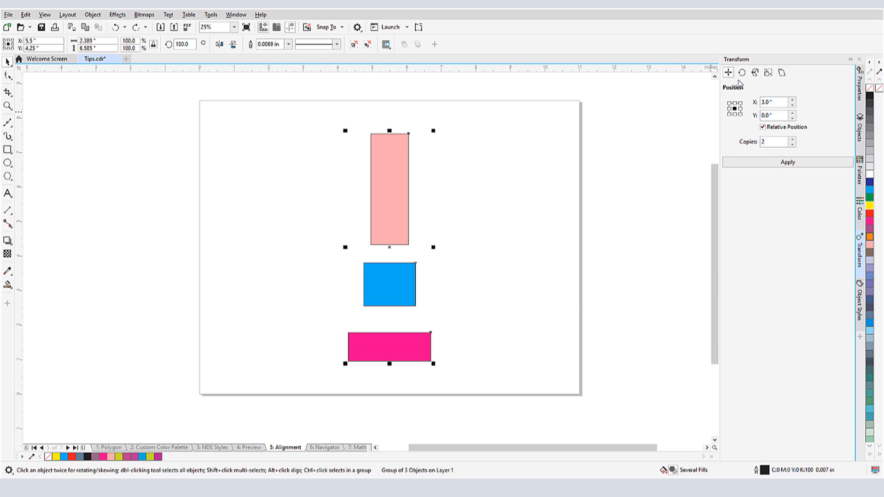
# Switch to the Rotate settings and edit the number of rotated copies.
pyautogui.click(741, 71)
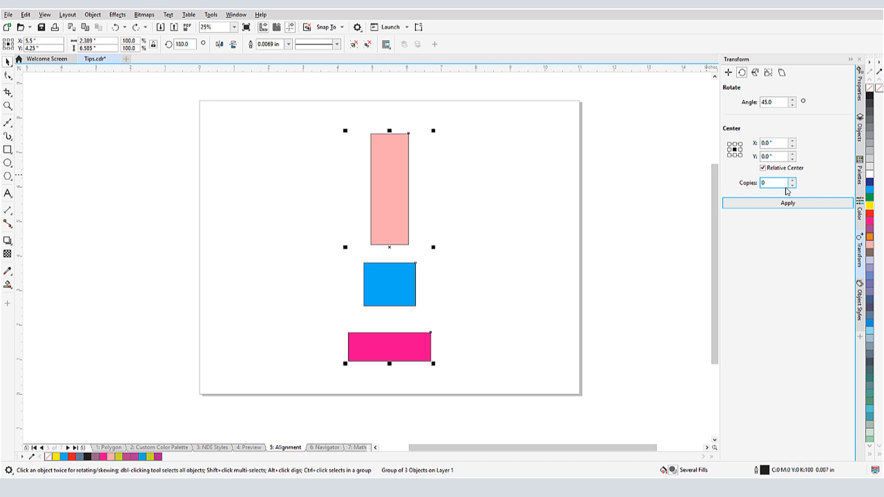
pyautogui.click(787, 202)
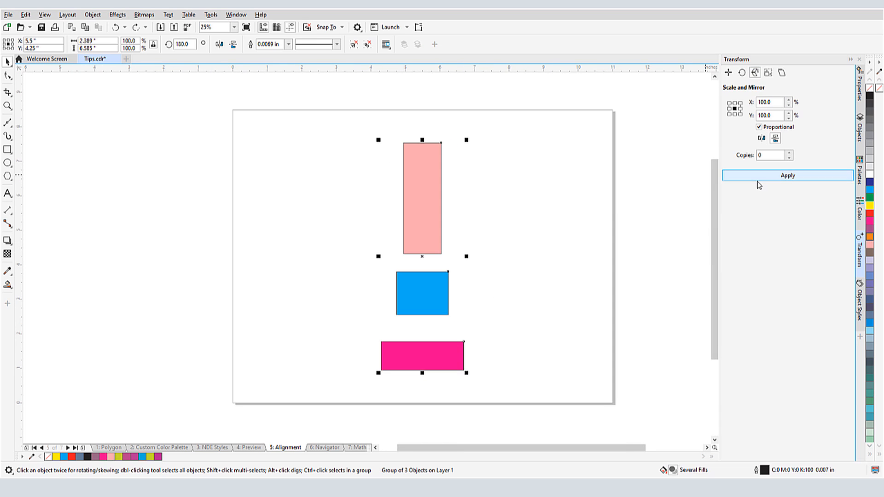
# Try mirroring the group horizontally with three copies in Scale and Mirror.
pyautogui.click(786, 175)
pyautogui.write('3')
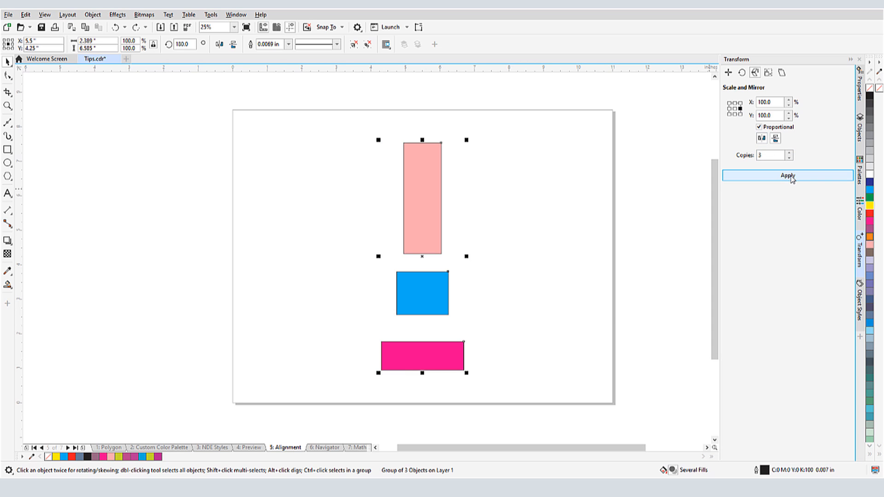
pyautogui.click(787, 175)
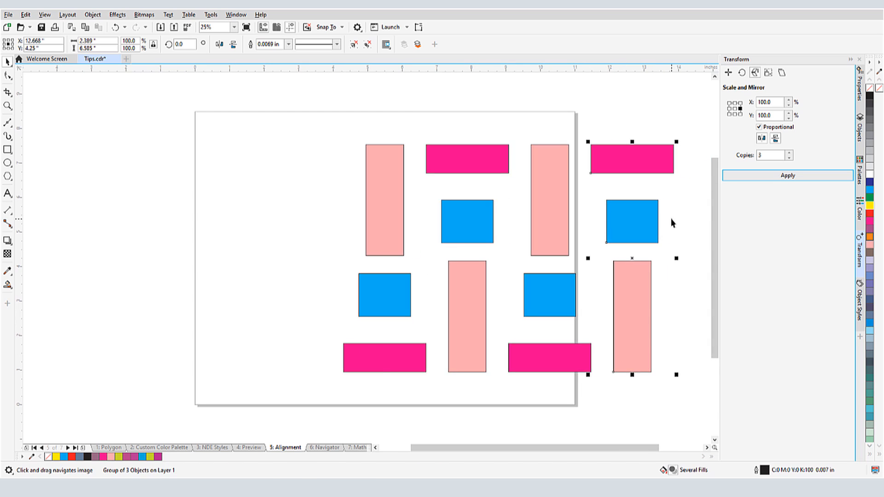
pyautogui.click(768, 72)
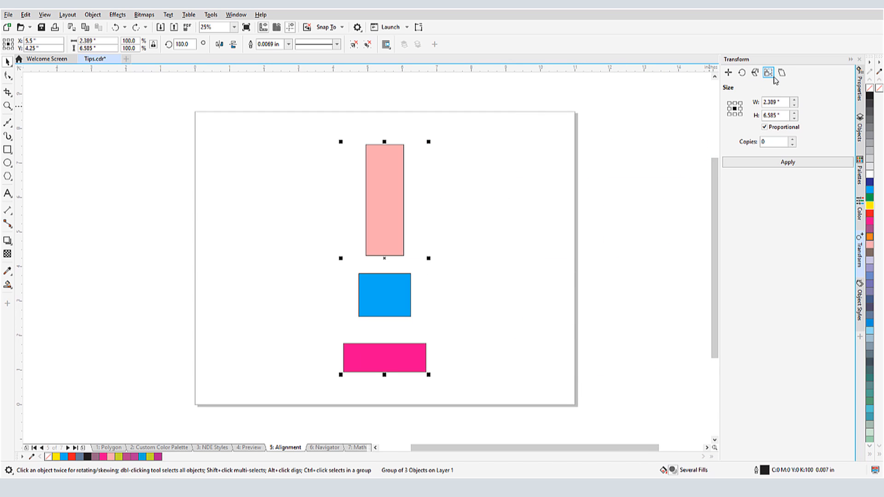
# In Position, set X 3.0 with Copies 1 and apply to duplicate the group to the right.
pyautogui.click(727, 72)
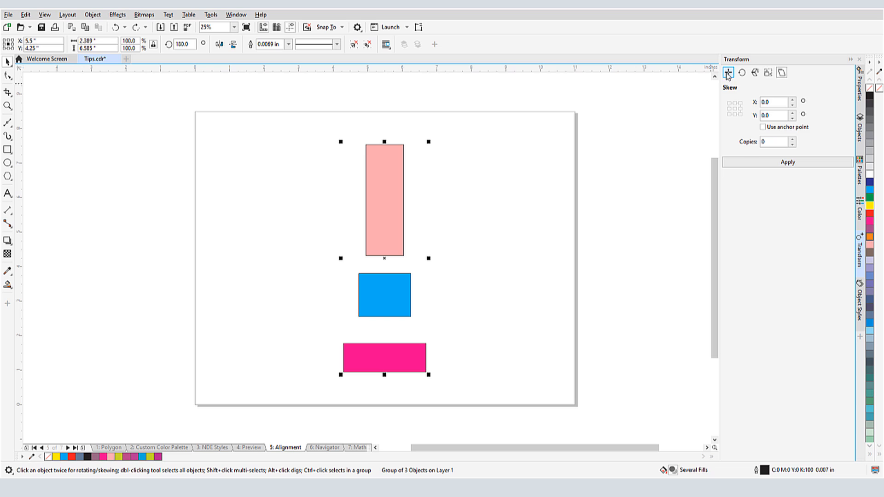
pyautogui.click(727, 72)
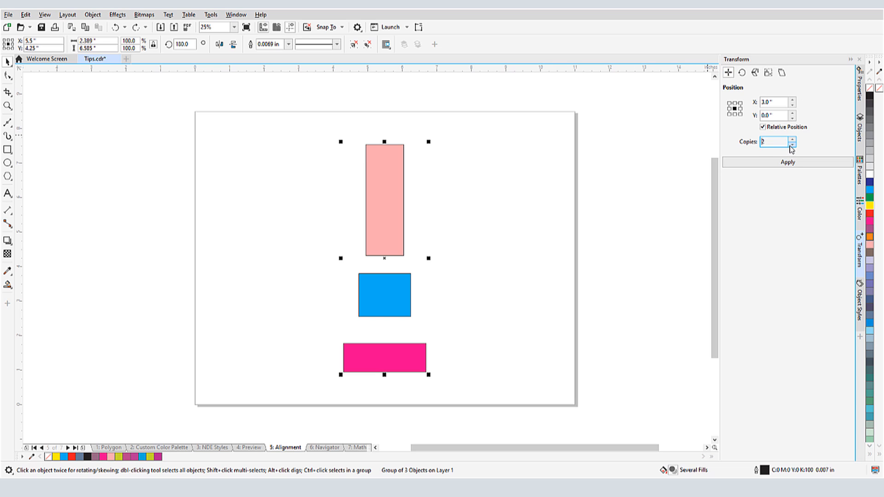
pyautogui.click(786, 162)
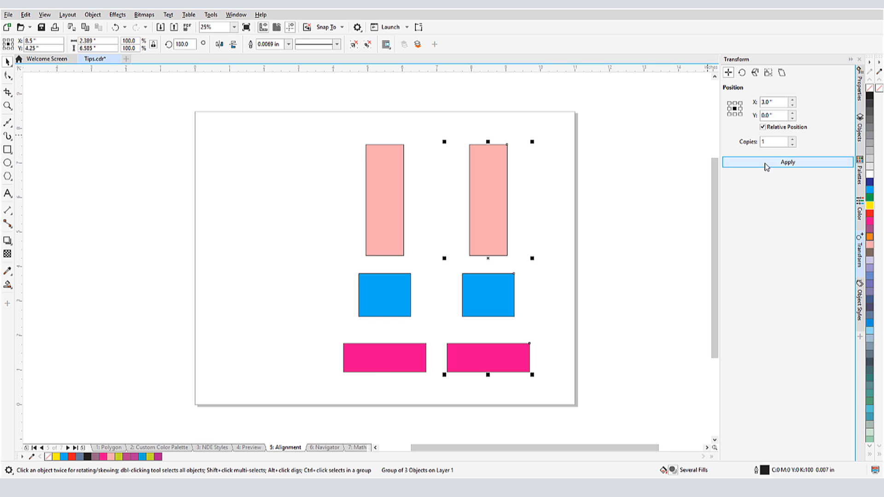
pyautogui.click(787, 162)
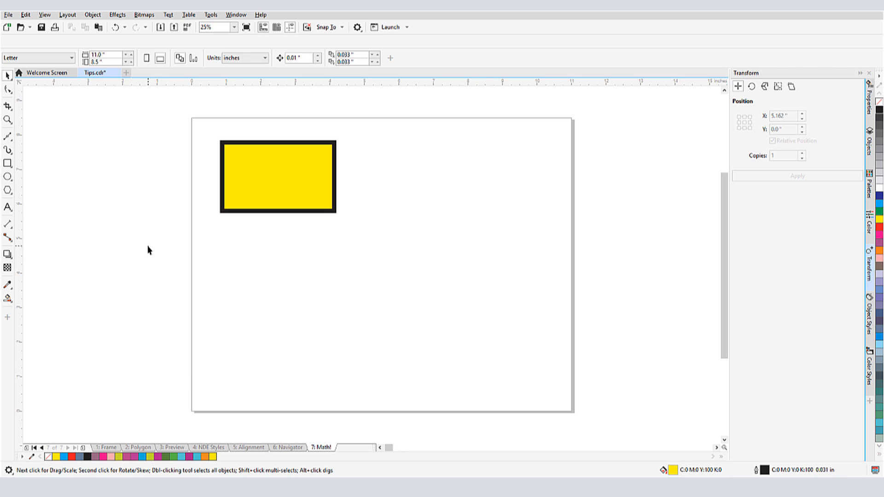
# Select the yellow rectangle on the Math page and move the small rectangle further right.
pyautogui.click(277, 175)
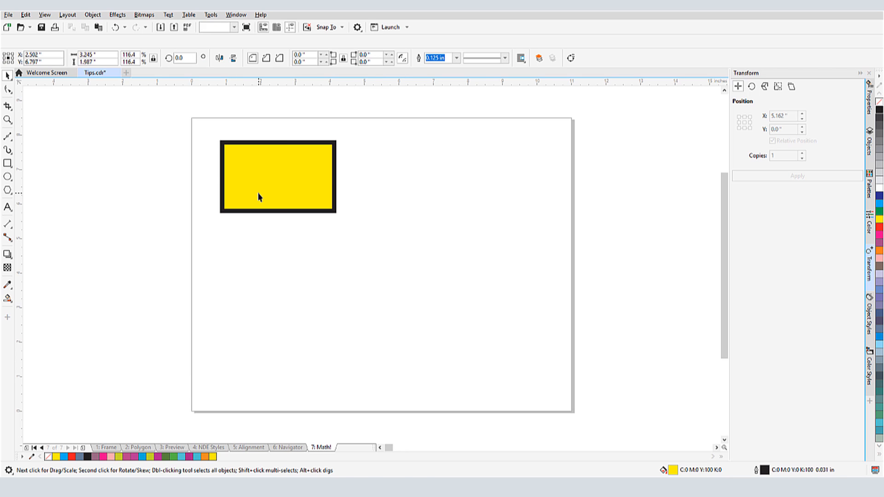
pyautogui.click(277, 176)
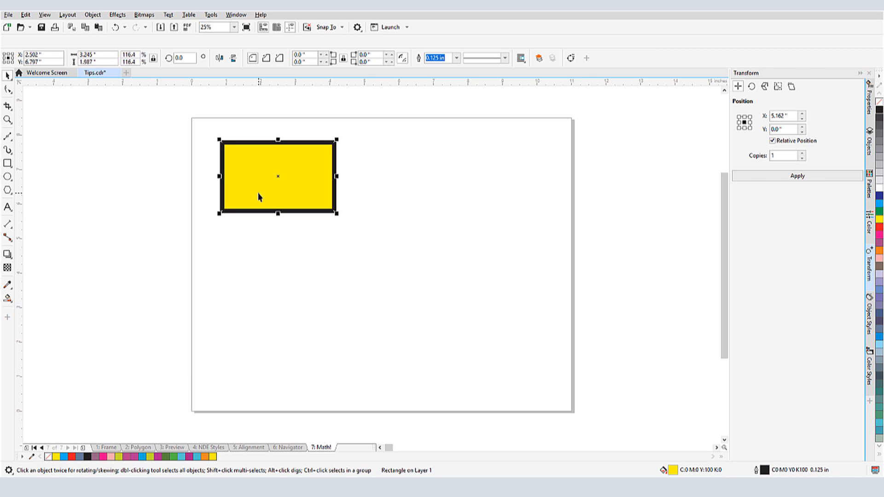
pyautogui.click(93, 54)
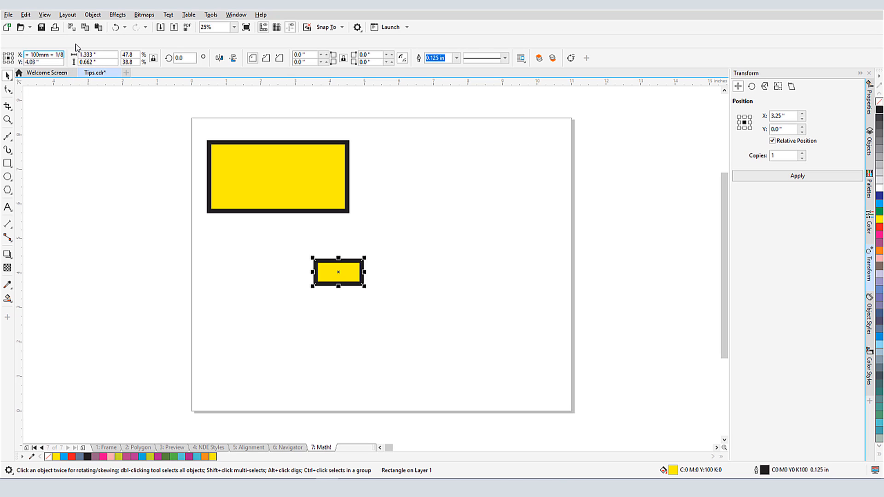
pyautogui.moveTo(337, 271); pyautogui.dragTo(479, 272)
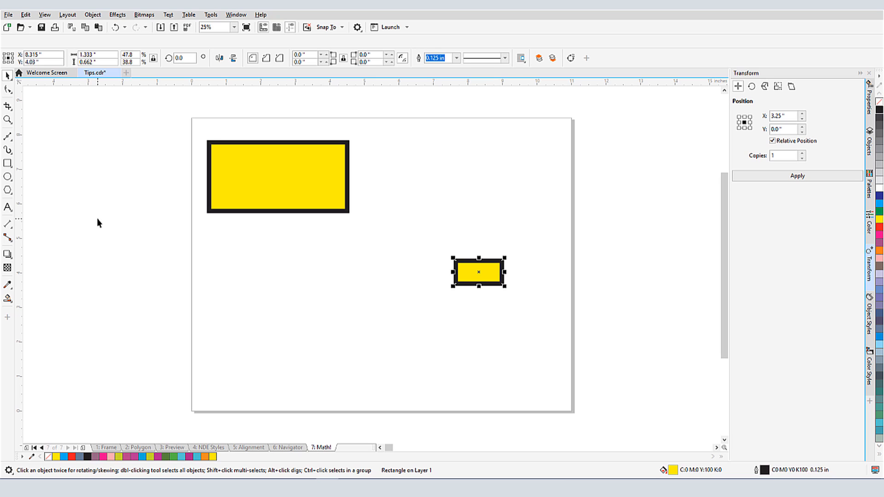
pyautogui.moveTo(647, 291)
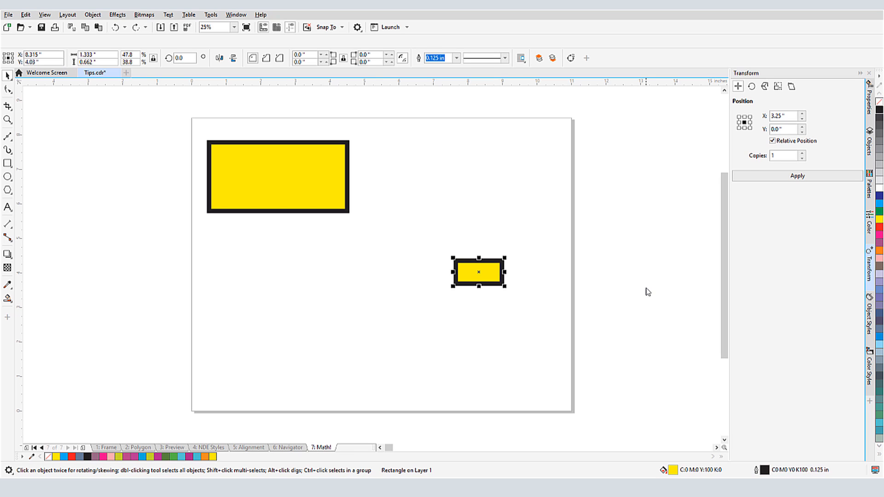
# Enter 325px*3 as the relative X offset and apply it as one copy.
pyautogui.click(783, 115)
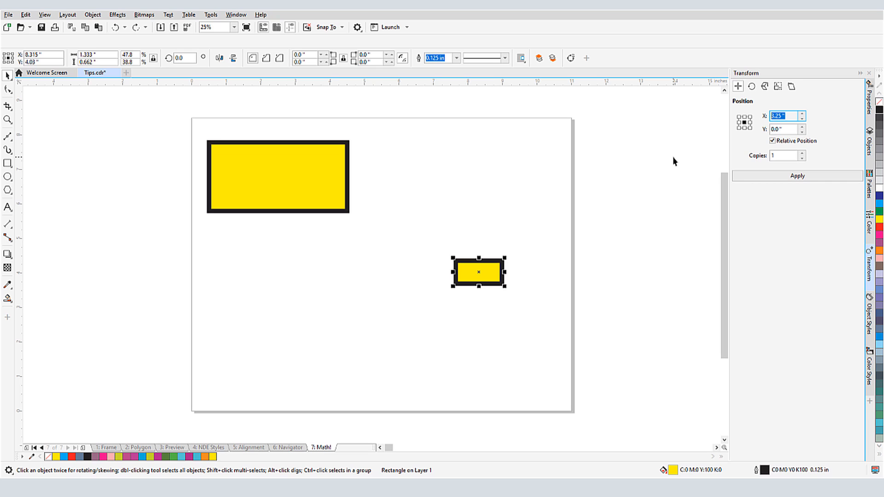
pyautogui.write('325px*3')
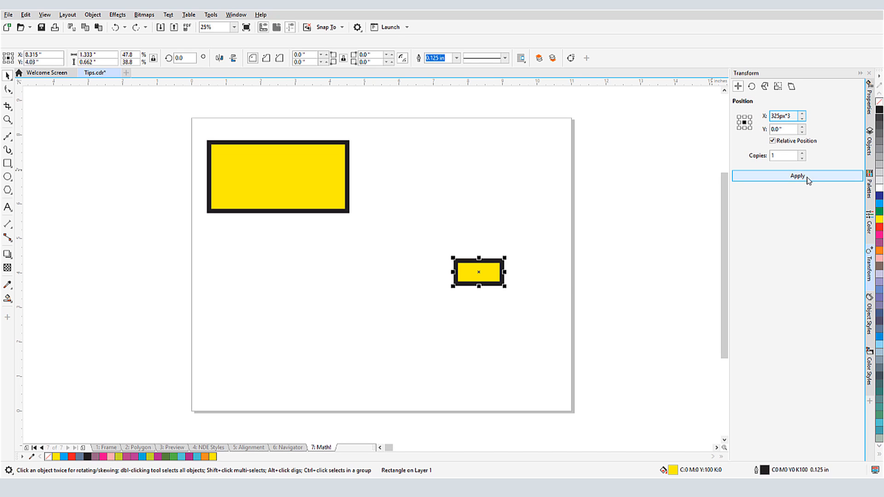
pyautogui.click(797, 175)
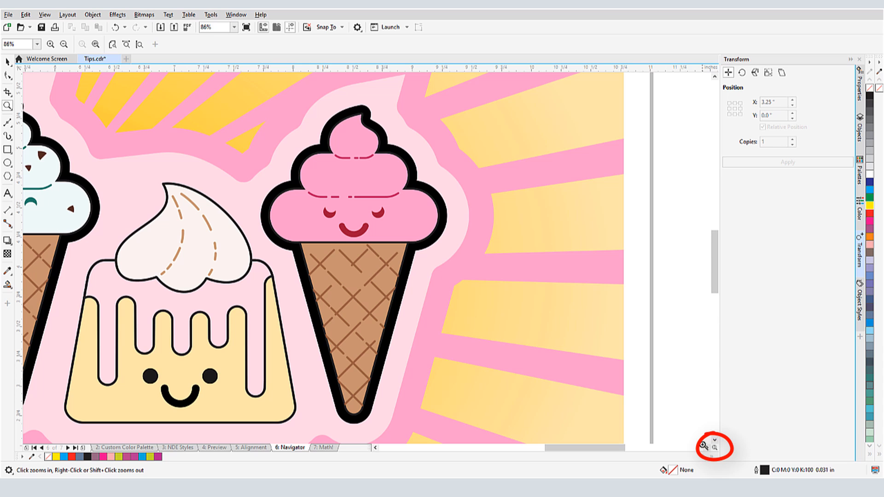
# Use the Navigator popup to jump to the cones and donut, then return to the whole page.
pyautogui.click(702, 444)
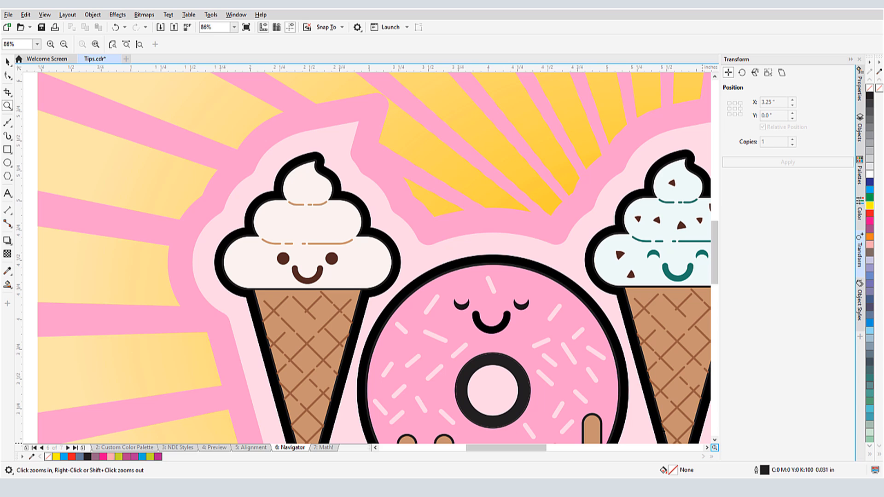
pyautogui.click(713, 448)
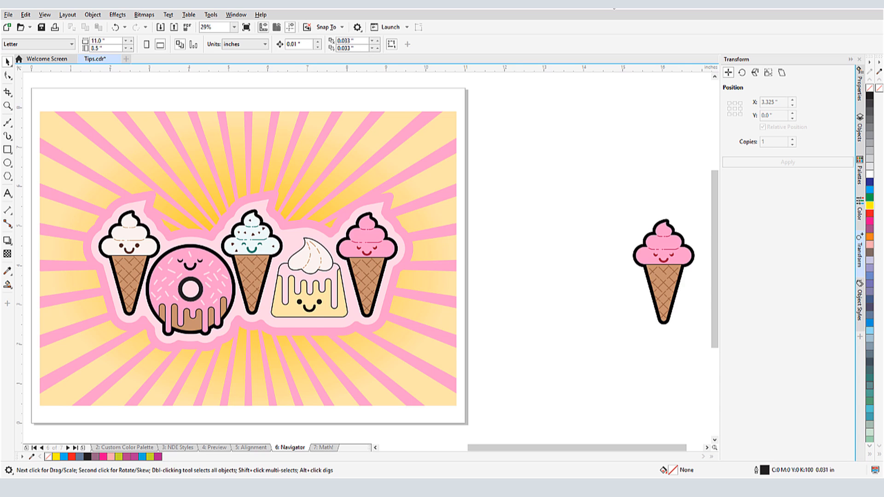
pyautogui.scroll(-3)
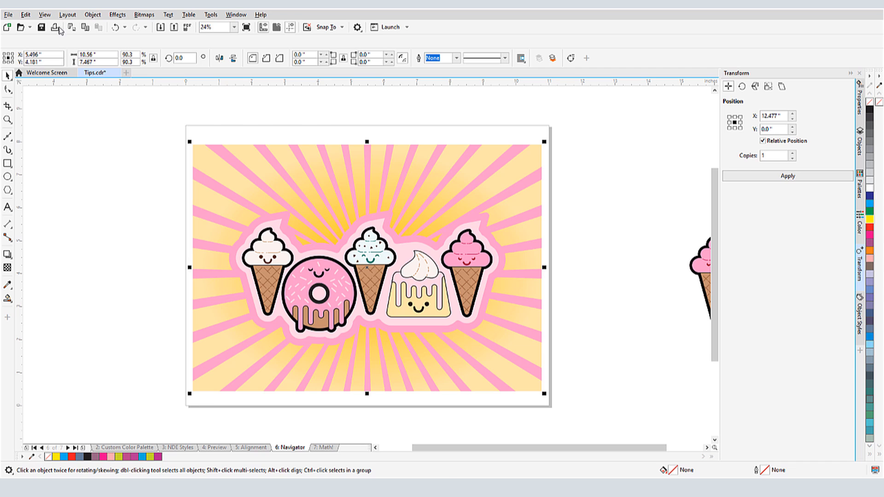
# Add a grid command from the View menu to the property bar and try the new button.
pyautogui.click(44, 14)
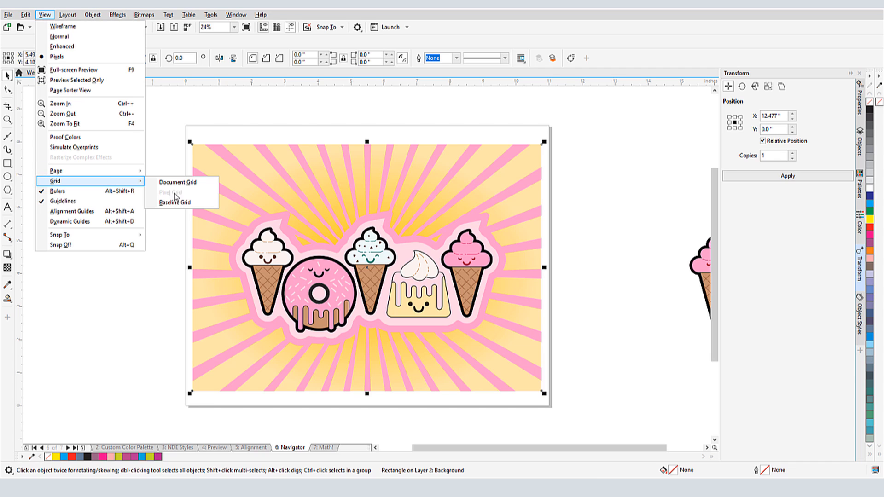
pyautogui.moveTo(181, 182)
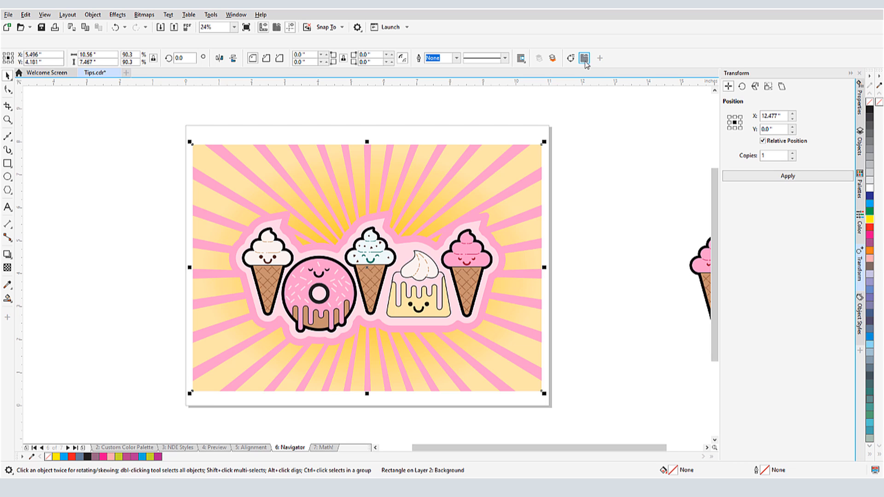
pyautogui.click(583, 57)
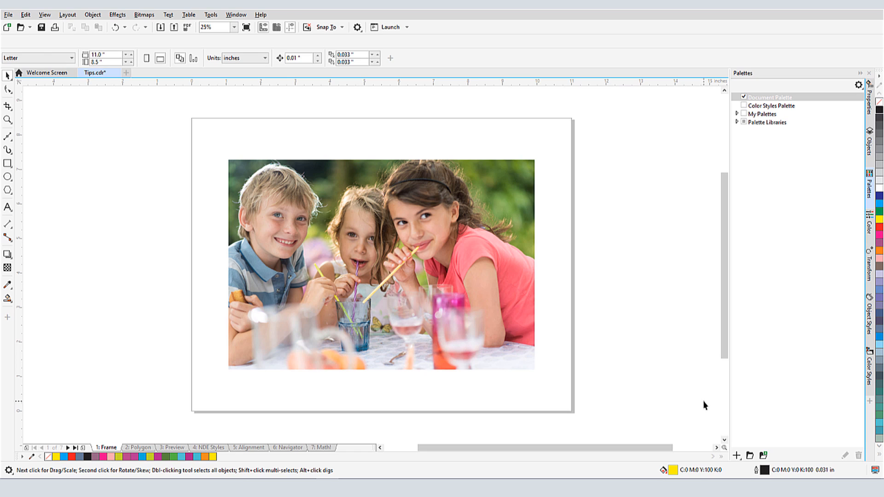
# Create a New Palette from the Document in the Palettes docker, then close the save dialog.
pyautogui.click(737, 455)
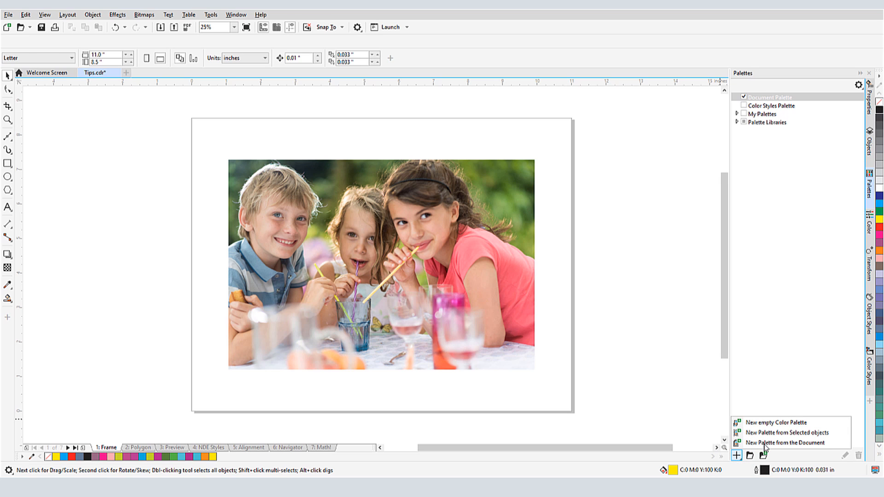
pyautogui.click(787, 442)
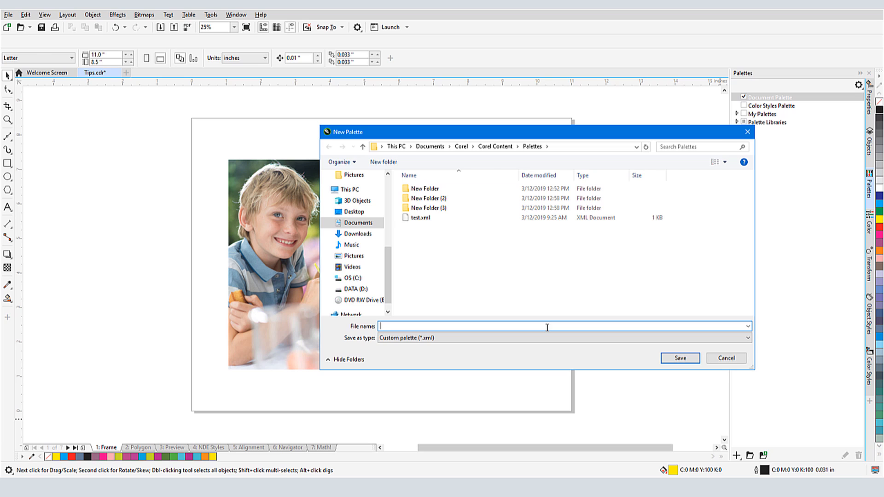
pyautogui.click(726, 358)
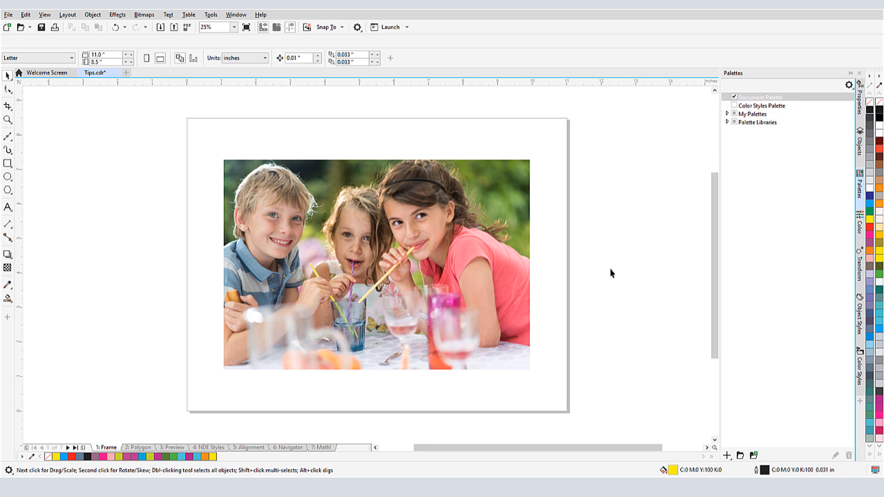
pyautogui.click(727, 113)
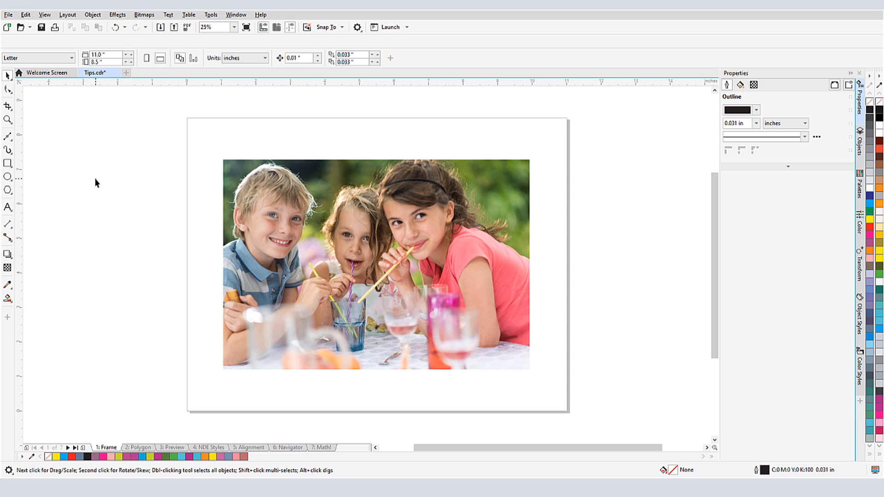
# Create a page frame around the photo and colour its dashed outline with a sampled pink.
pyautogui.click(375, 265)
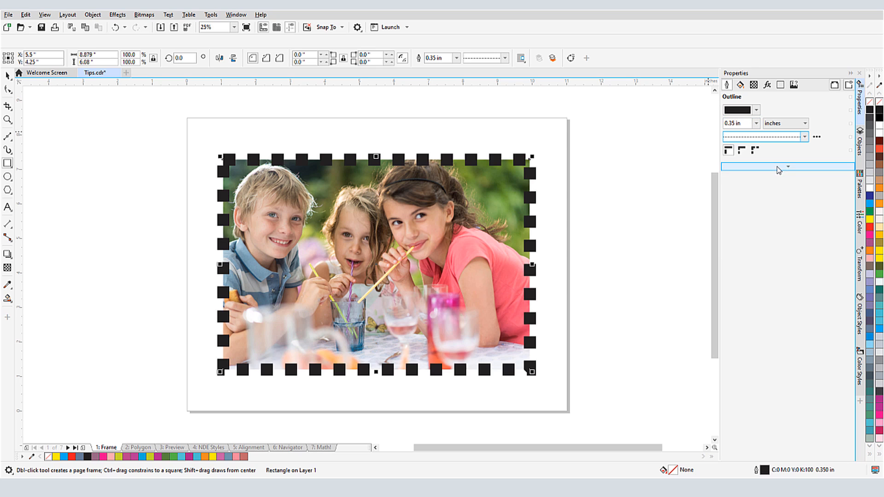
pyautogui.click(754, 109)
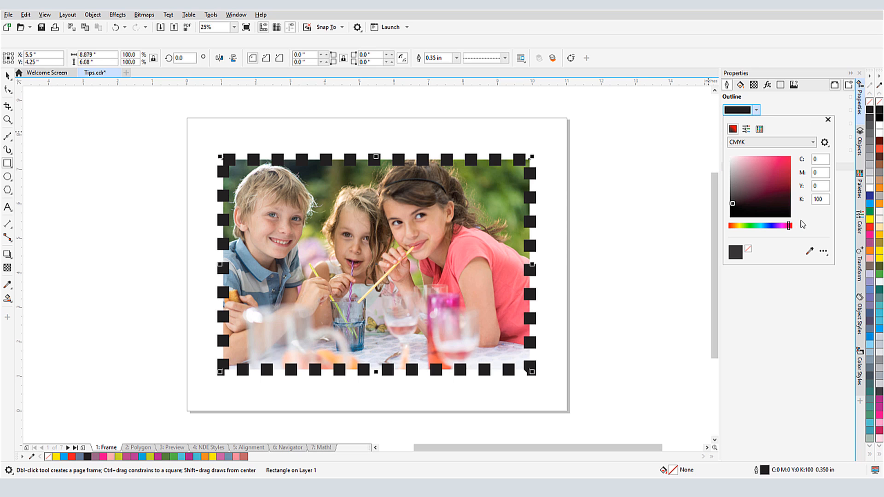
pyautogui.moveTo(400, 327)
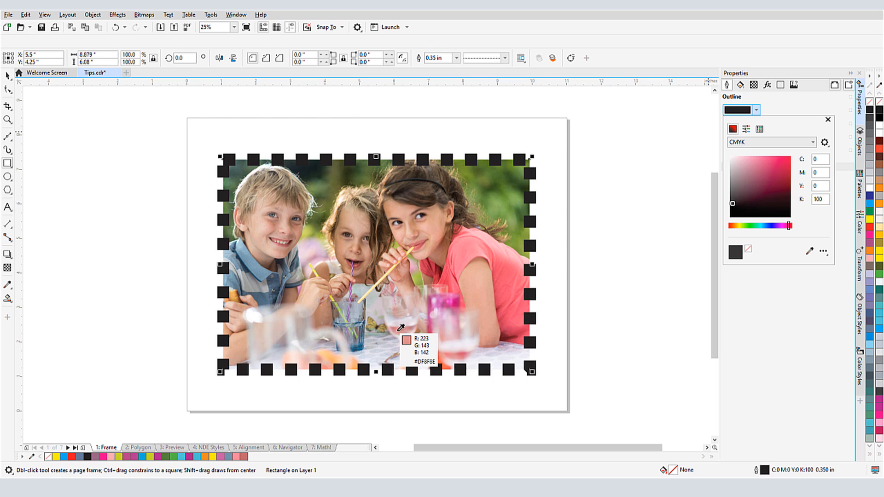
pyautogui.click(399, 327)
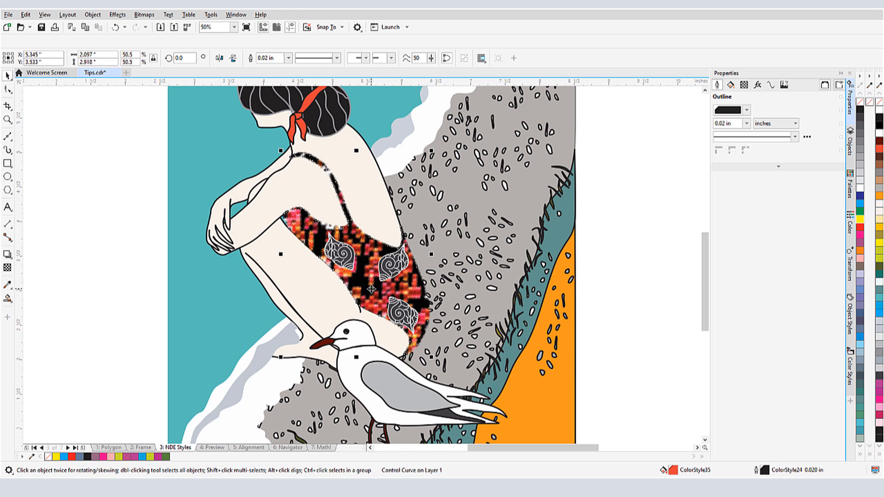
# Add a Crystalize bitmap effect to the swimsuit through its Bitmap Effects properties.
pyautogui.click(757, 85)
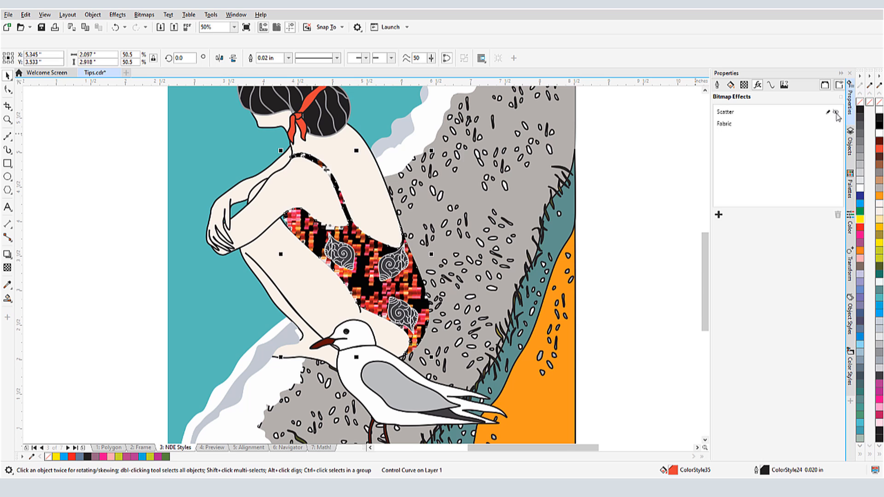
pyautogui.click(834, 122)
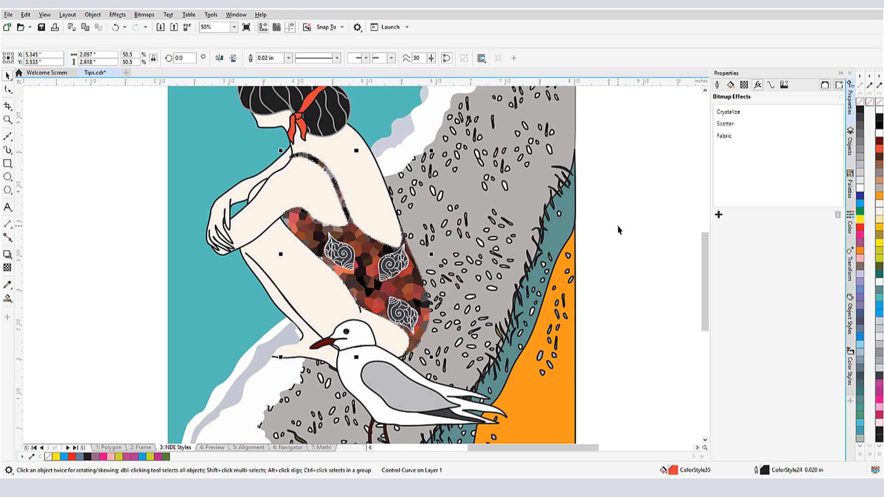
# Save the swimsuit's bitmap effects as a new object style, confirming its name.
pyautogui.rightClick(364, 257)
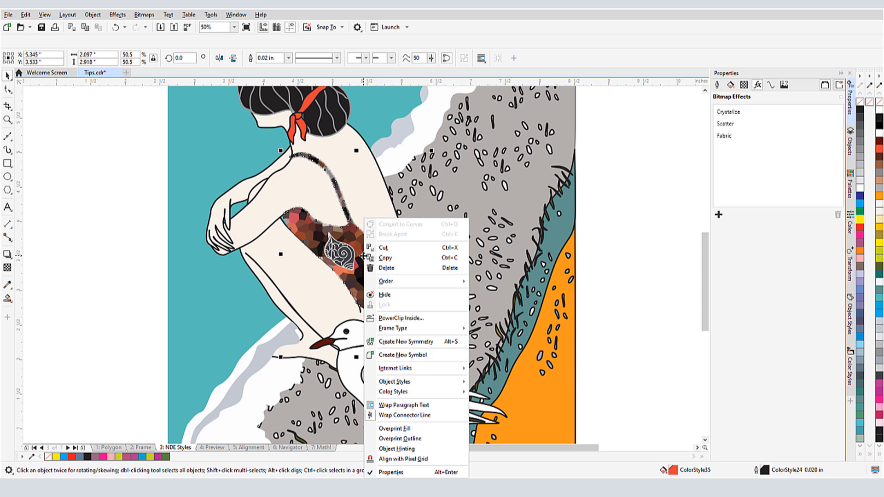
pyautogui.moveTo(395, 381)
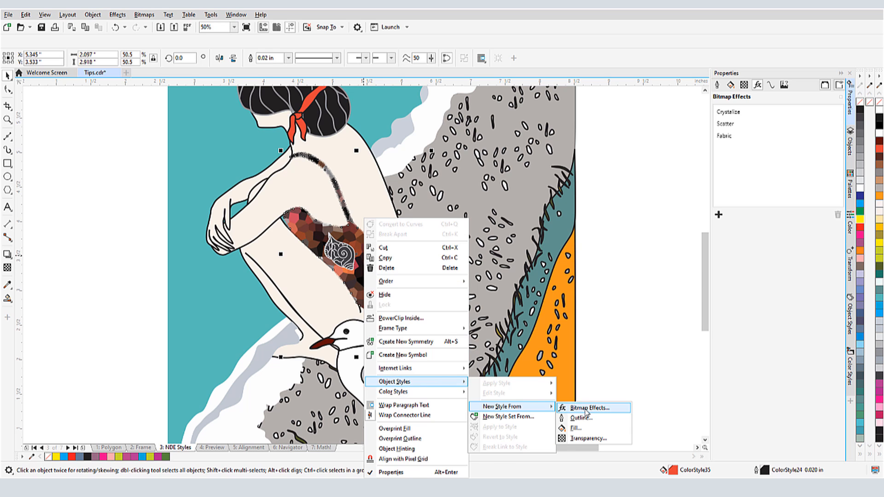
pyautogui.click(586, 407)
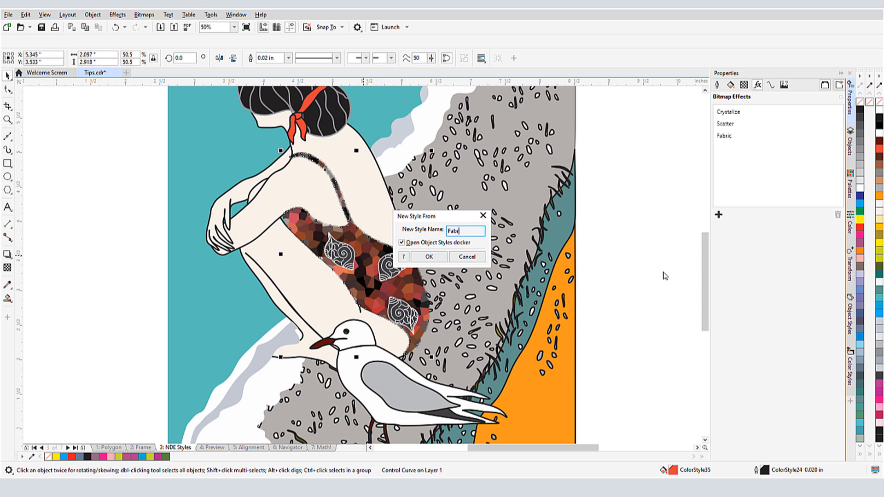
pyautogui.click(428, 257)
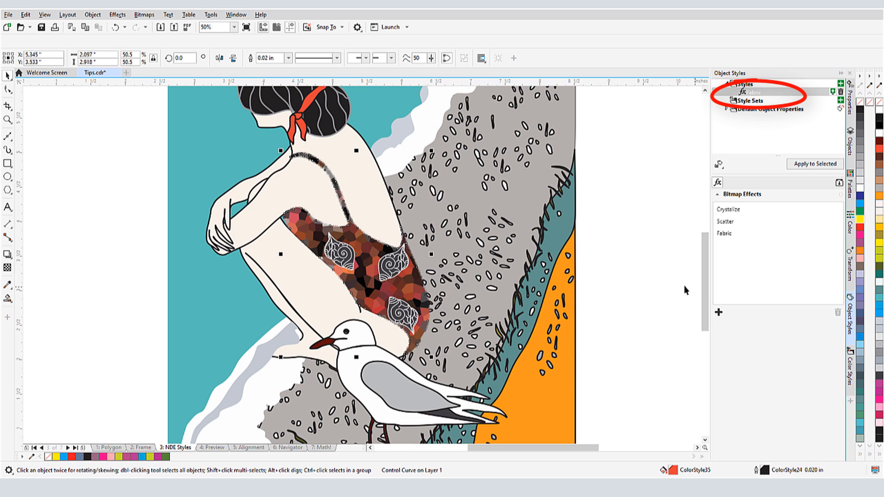
pyautogui.click(247, 448)
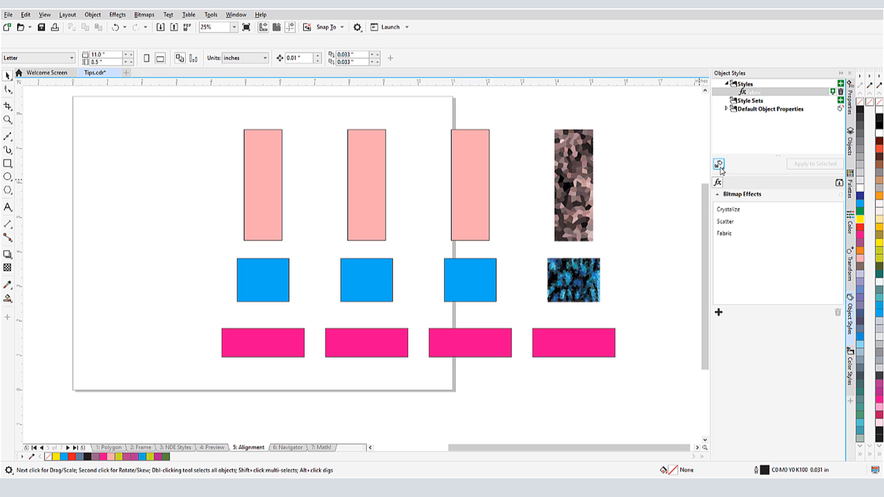
# Apply the new effect style to the selected right-column rectangles.
pyautogui.click(717, 164)
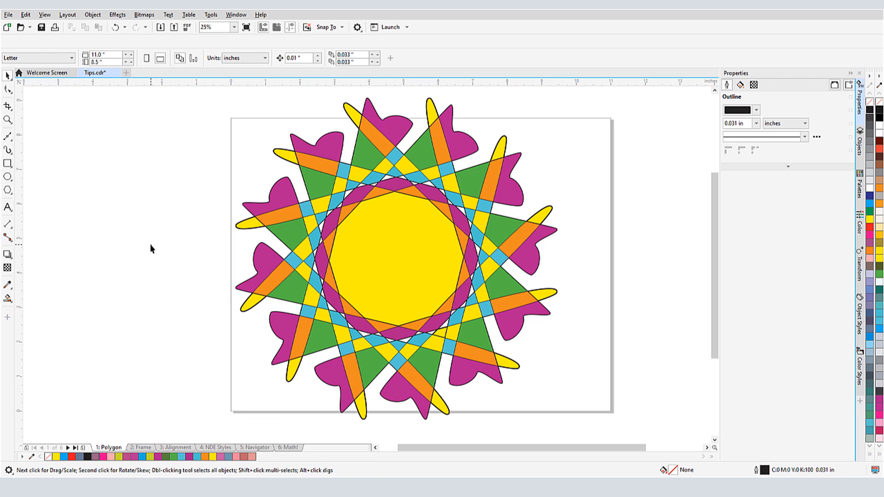
# Switch to Page Sorter View to see all pages as thumbnails.
pyautogui.click(44, 14)
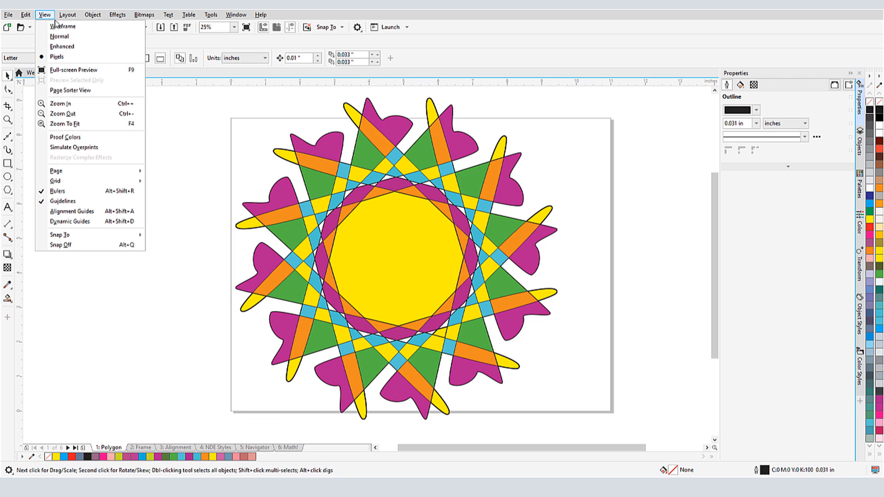
pyautogui.click(70, 90)
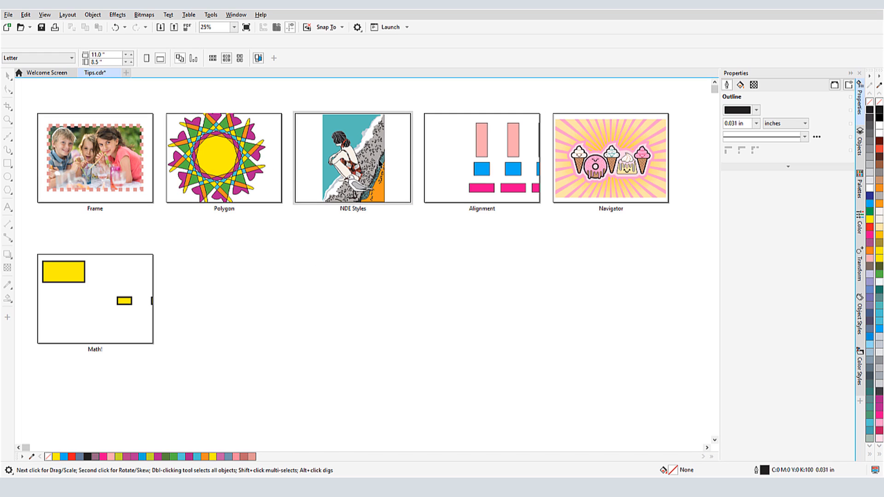
# Open the NDE Styles page from the reordered page thumbnails.
pyautogui.rightClick(352, 157)
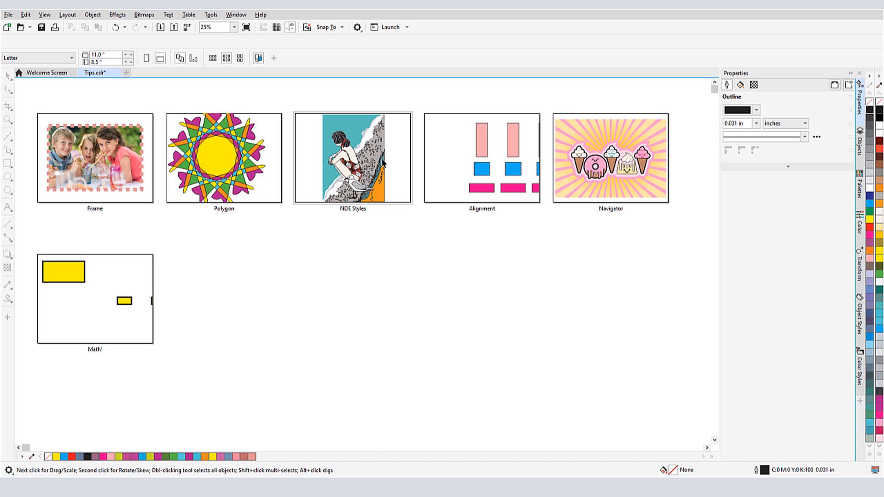
pyautogui.doubleClick(352, 158)
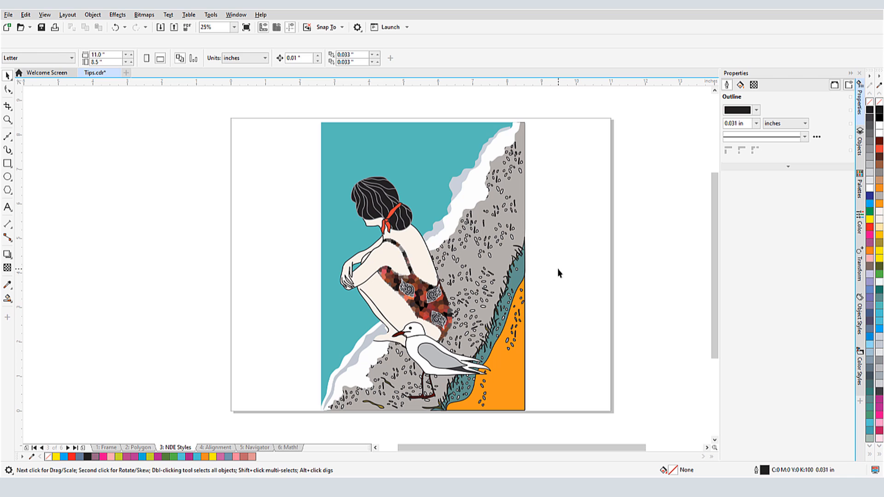